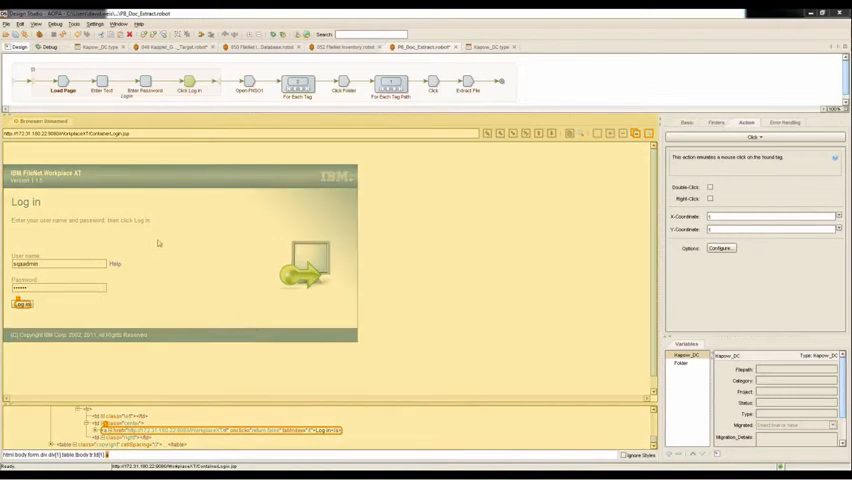
mouse_move(214, 160)
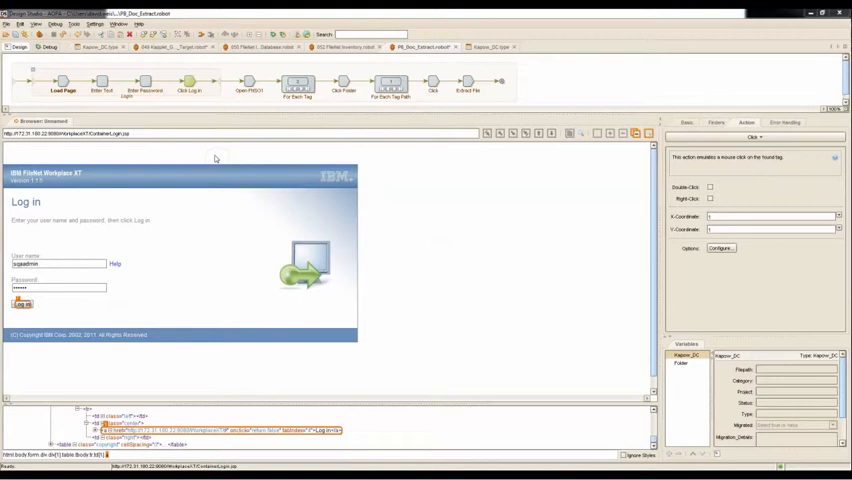
mouse_move(232, 196)
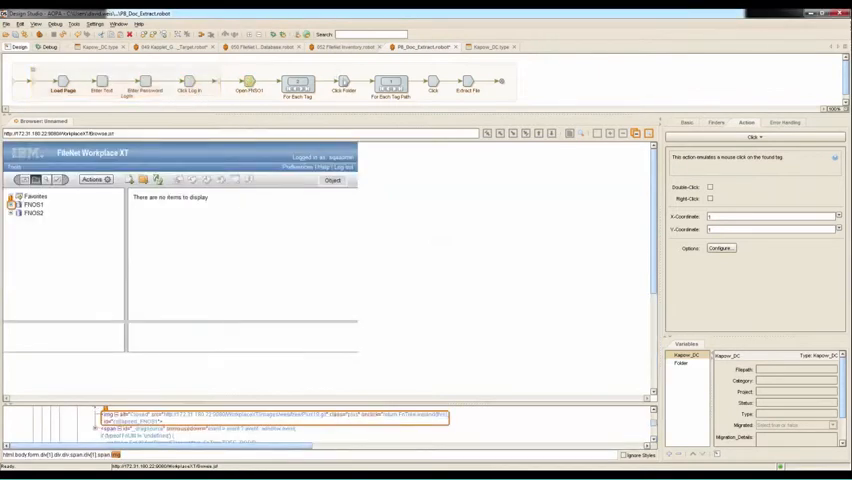
Switch to the migration robot's editor showing the Load REST and For Each Tag steps.
click(12, 204)
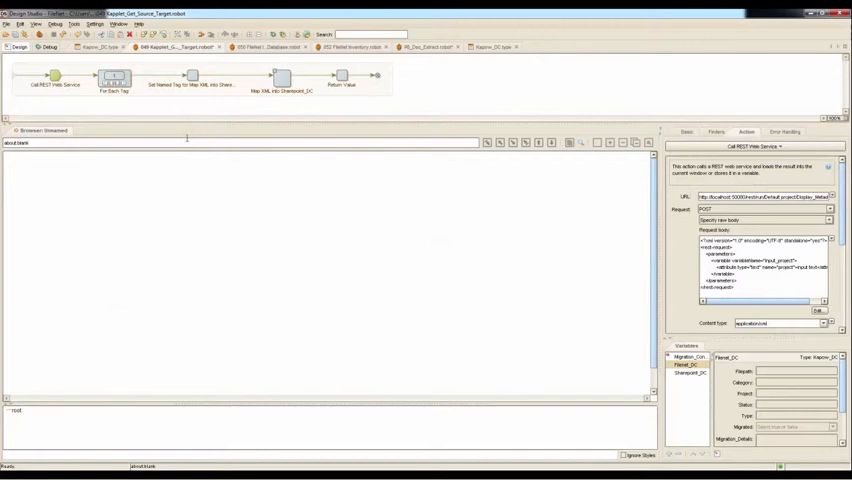
Execute to the For Each Tag step so the REST response XML attribute records load.
click(114, 76)
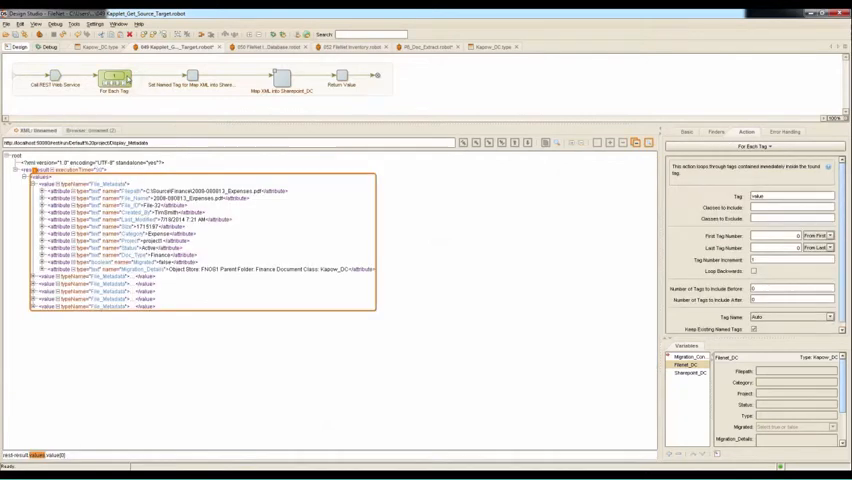
mouse_move(192, 76)
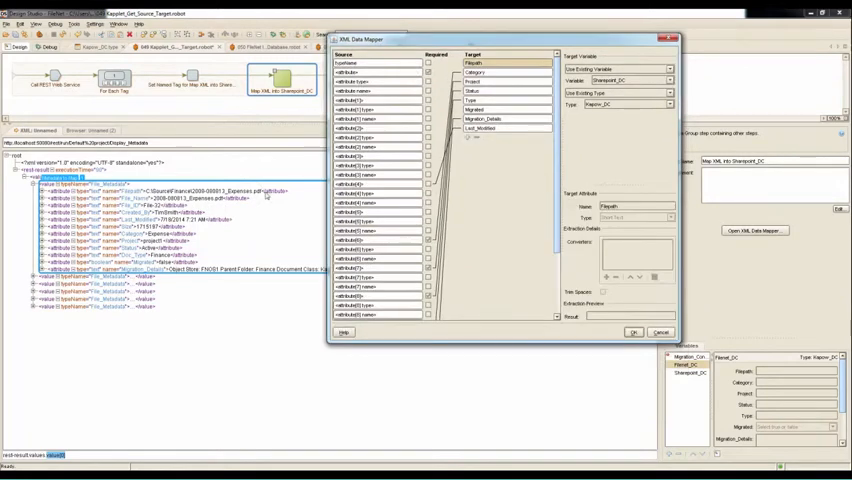
Link a response metadata attribute to its migration variable field in the XML Data Mapper.
click(378, 72)
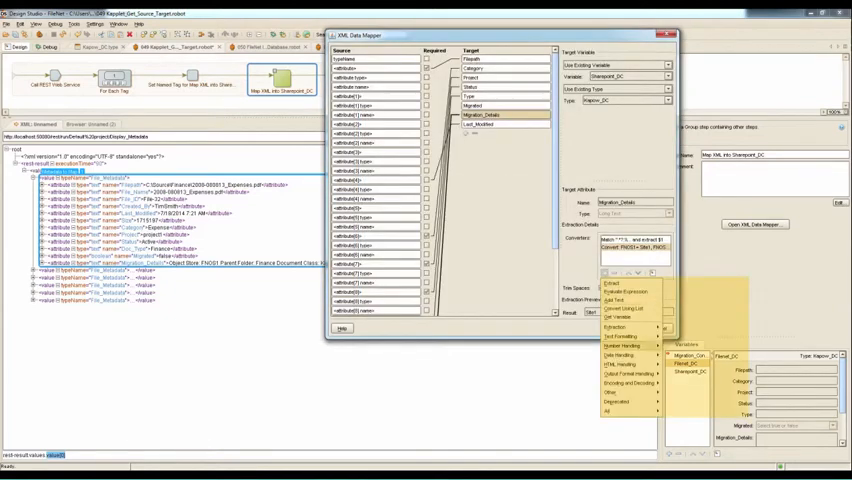
mouse_move(620, 344)
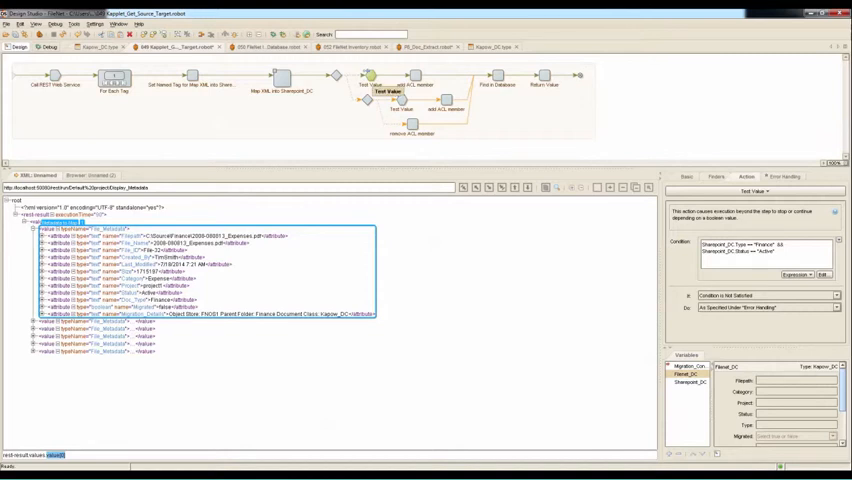
Bring up the Migration Configuration kaplet page with FileNet and SharePoint connection settings.
click(388, 92)
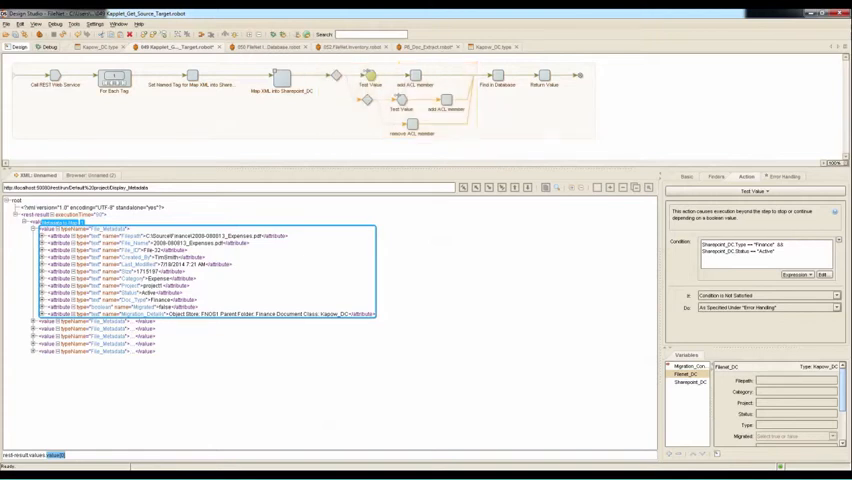
click(498, 76)
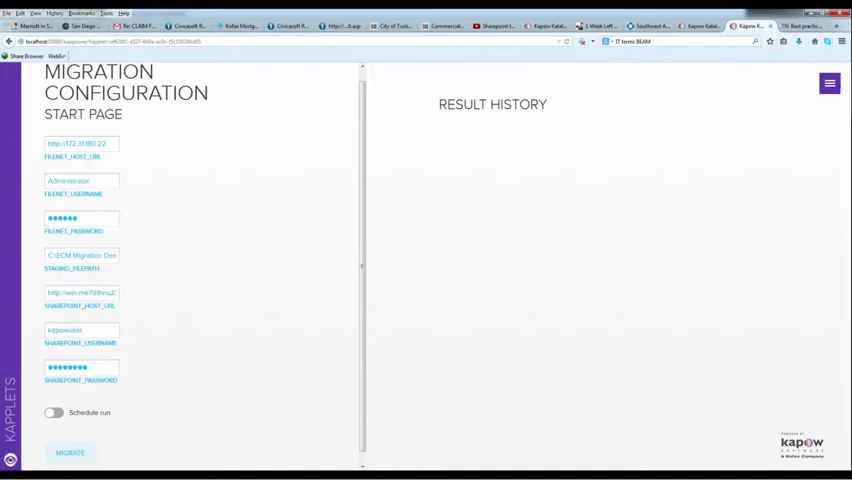
Browse the extracted file metadata table in Management Console, then return to the dashboard.
click(52, 412)
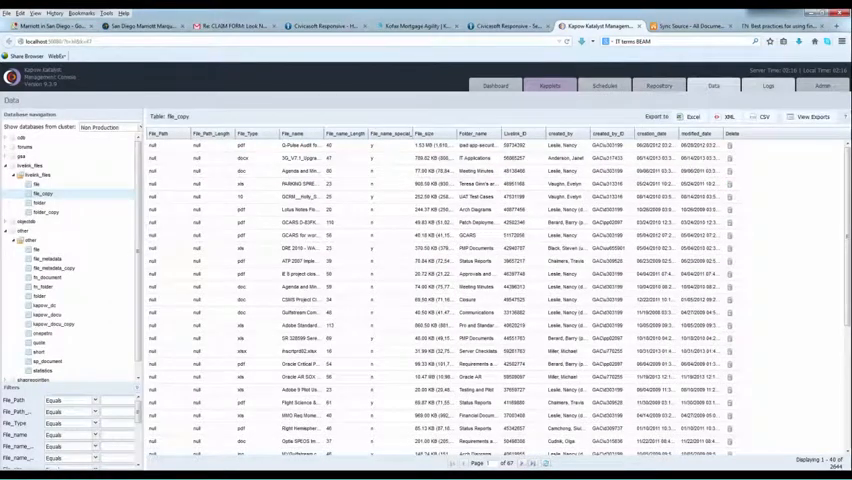
click(496, 84)
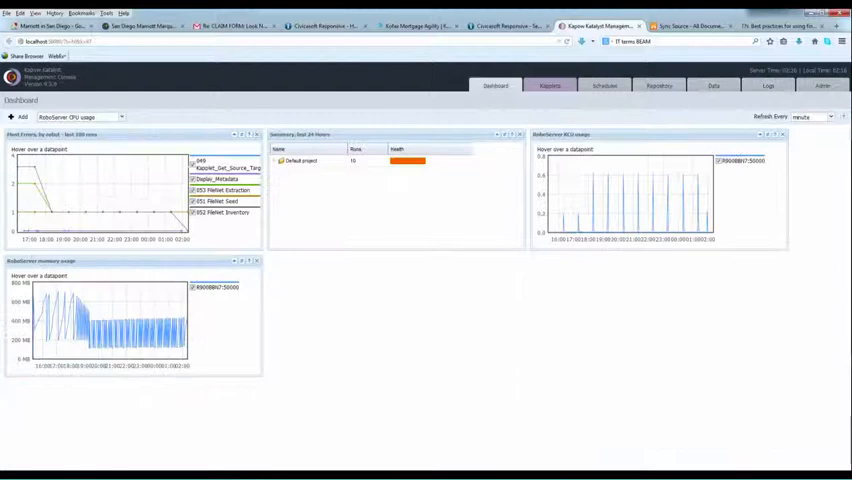